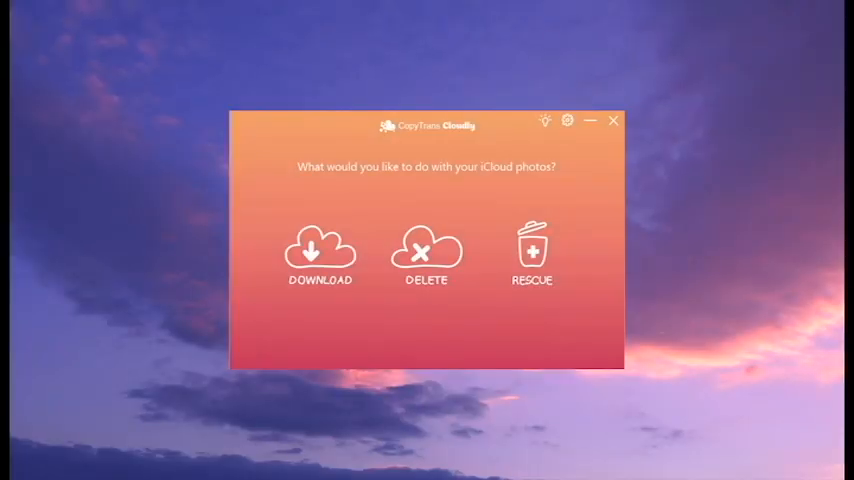
mouse_move(320, 250)
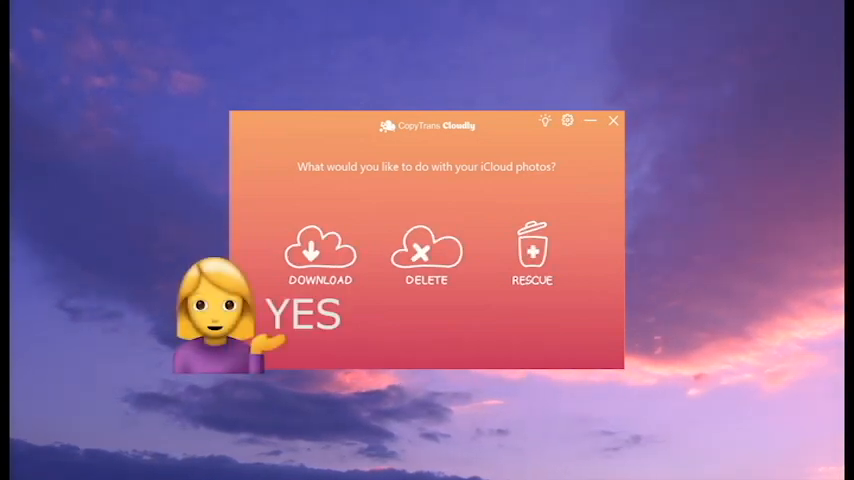
Step: Log in to iCloud Photo Library with the Apple ID and password
click(320, 255)
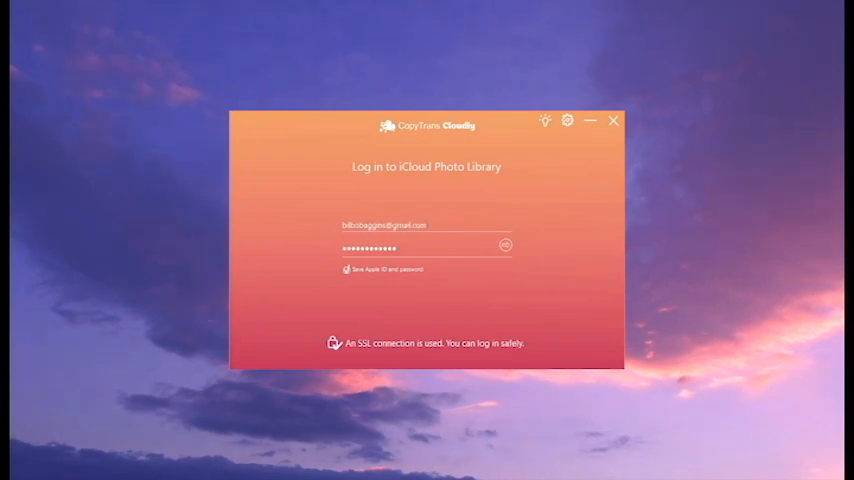
click(505, 245)
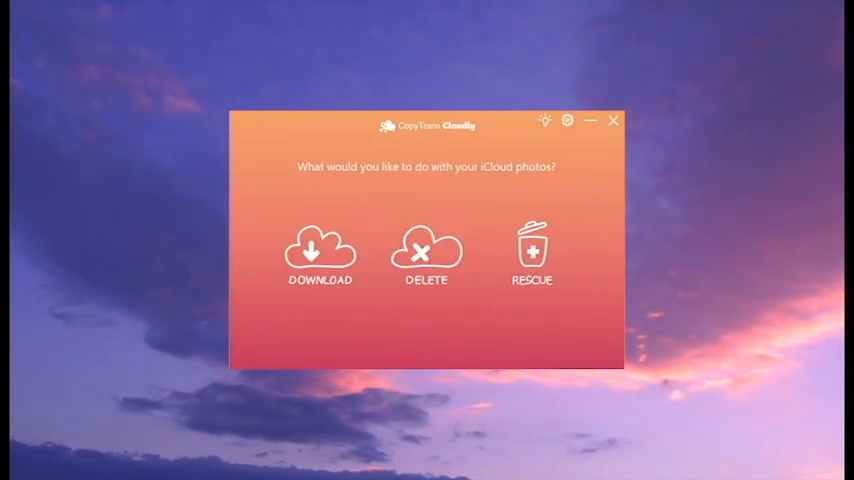
click(320, 255)
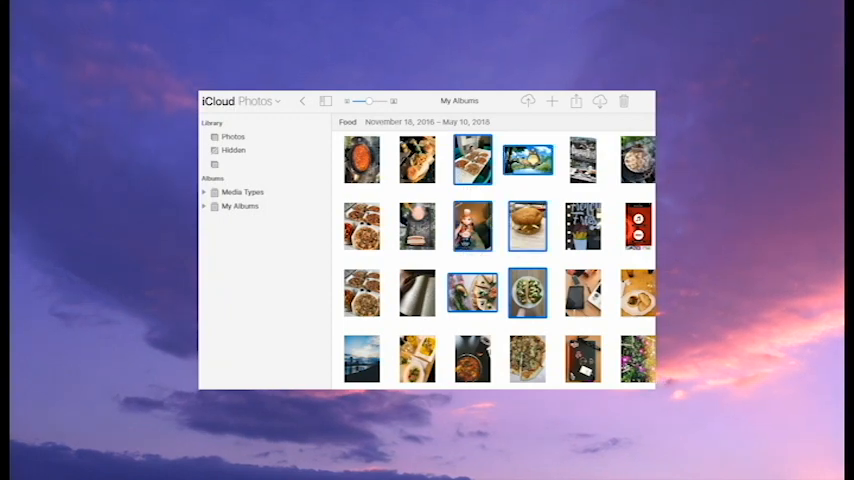
Step: Select food photos in the iCloud Photos library grid
click(599, 101)
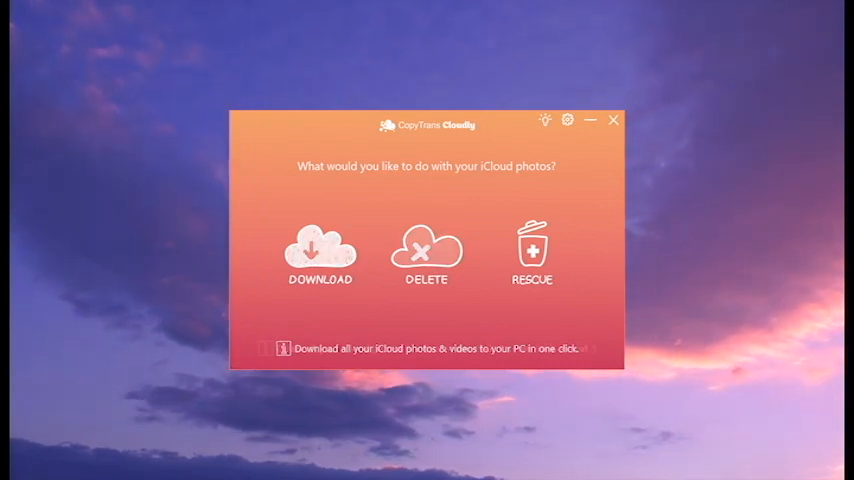
mouse_move(426, 255)
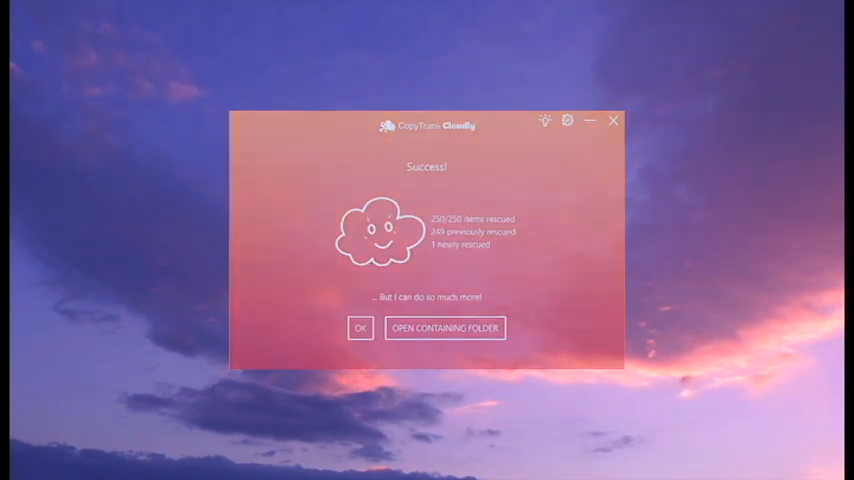
Step: Close the Success! report showing 250/250 items rescued, one new
click(360, 327)
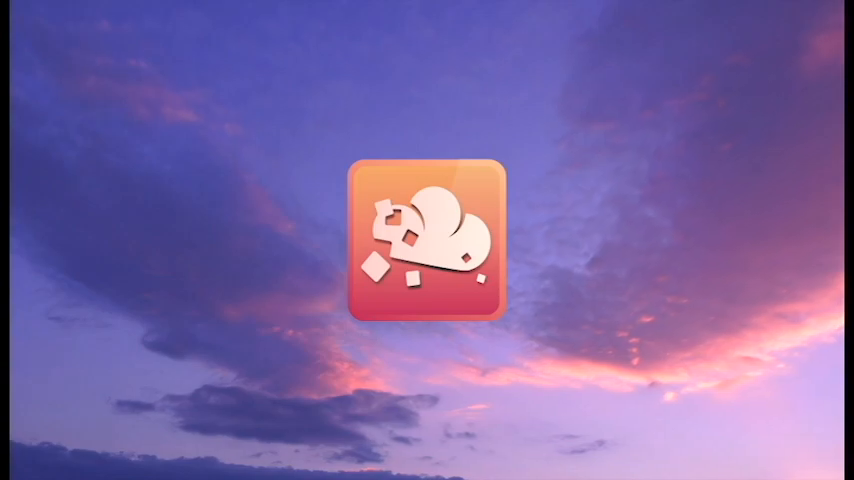